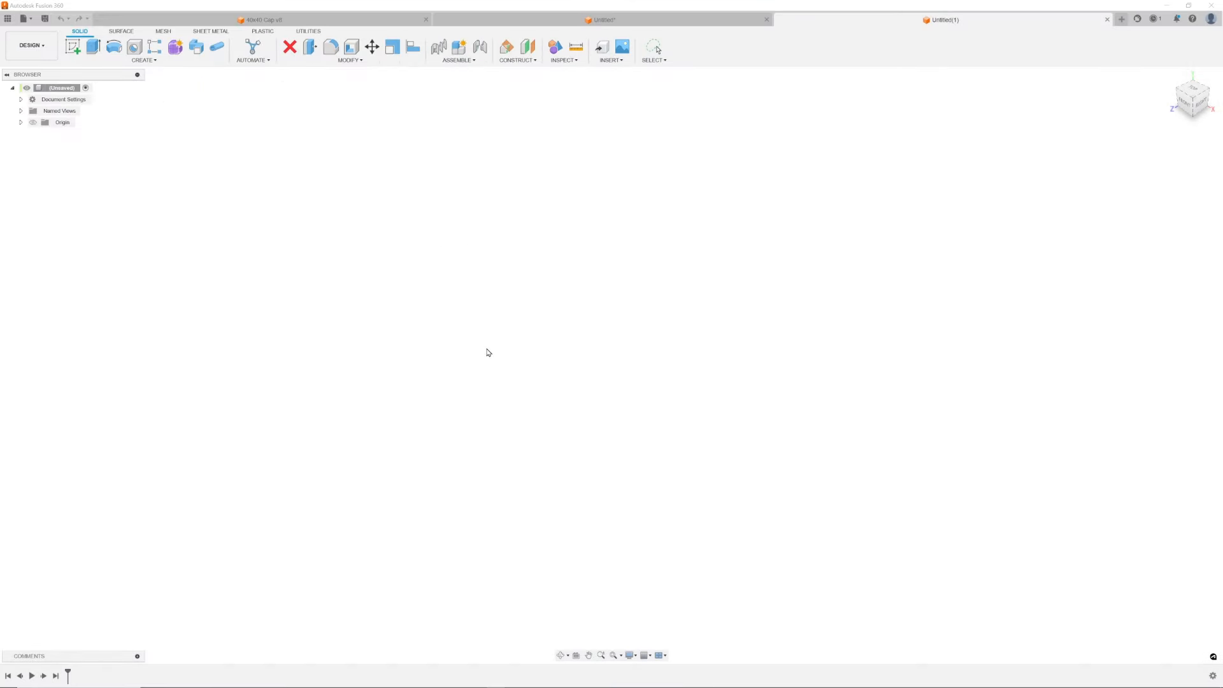
- Place the fw189 blueprint as a canvas on the XZ plane for the top view
click(621, 47)
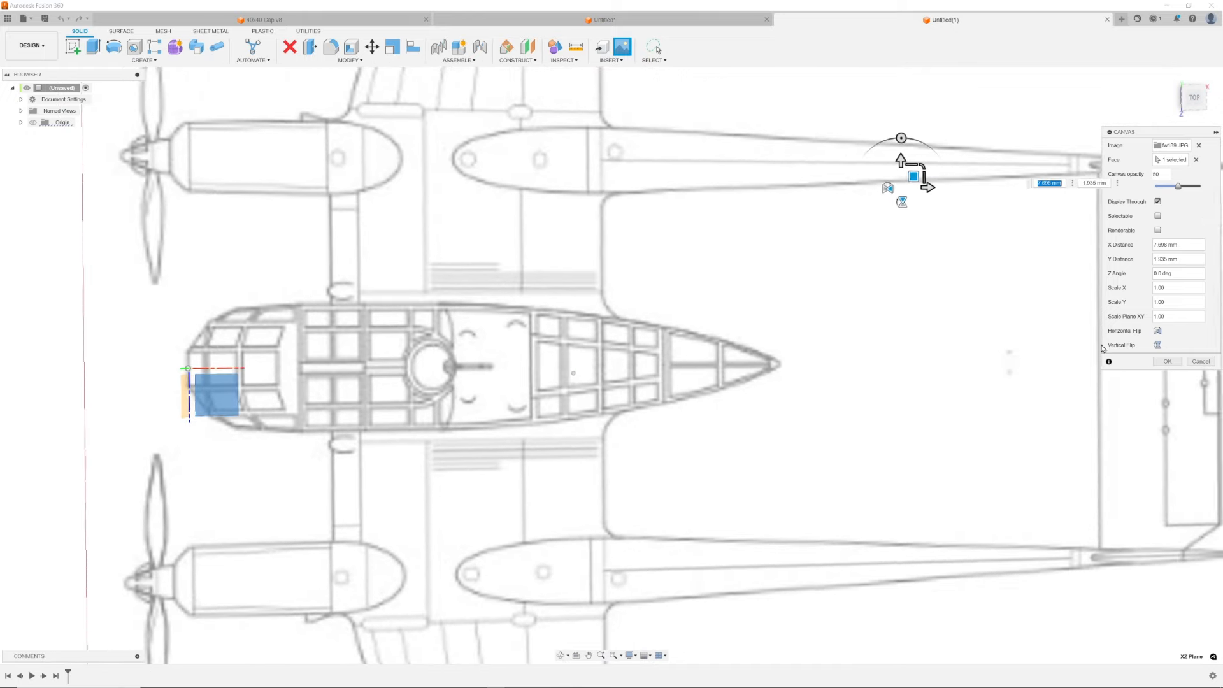
click(610, 47)
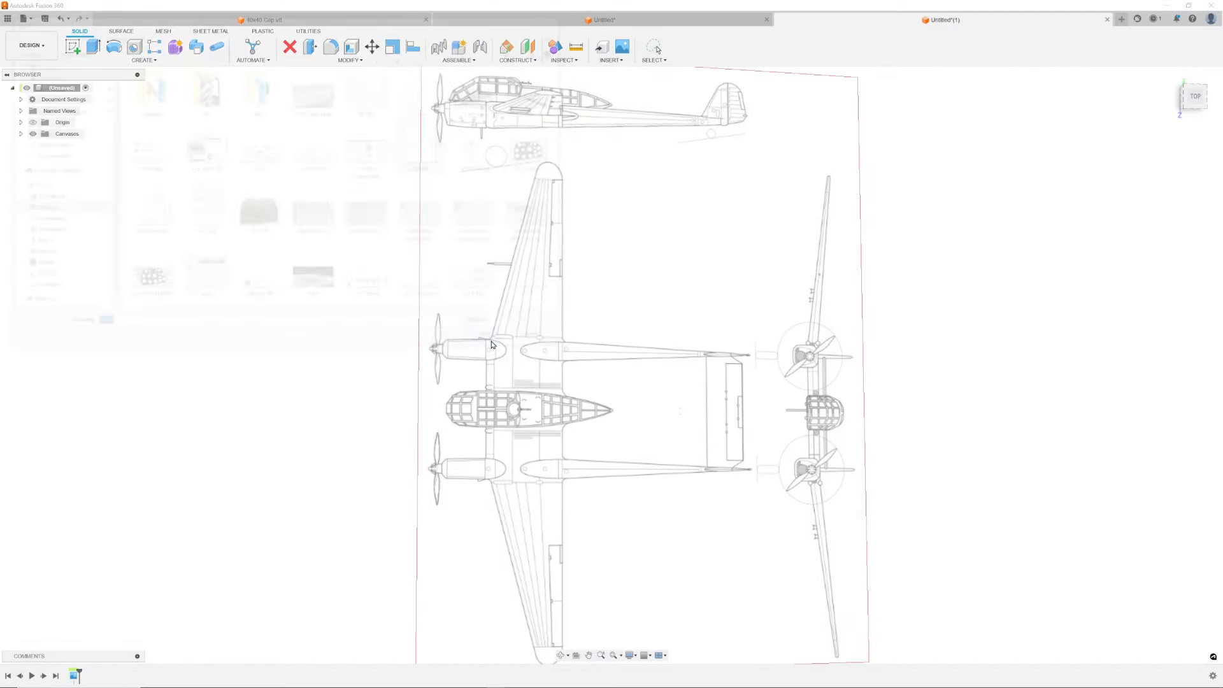
- Place a second fw189 canvas on the XY plane, nudged so the side view aligns with the origin
click(622, 48)
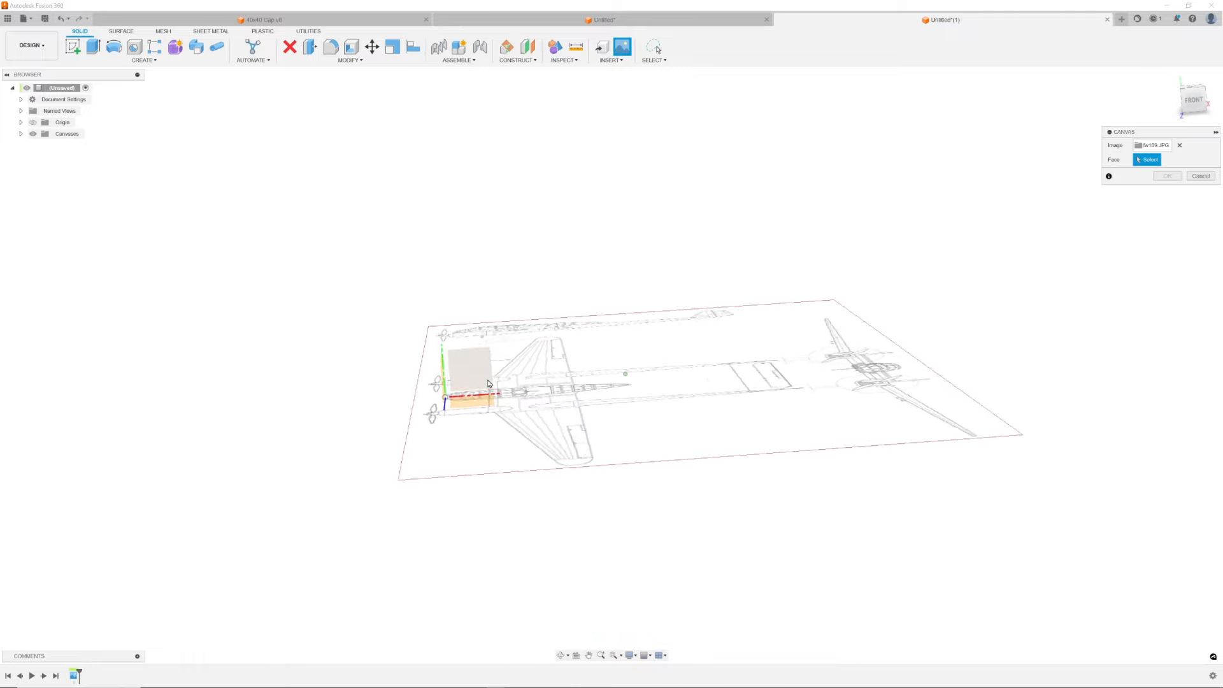
drag(624, 390, 562, 366)
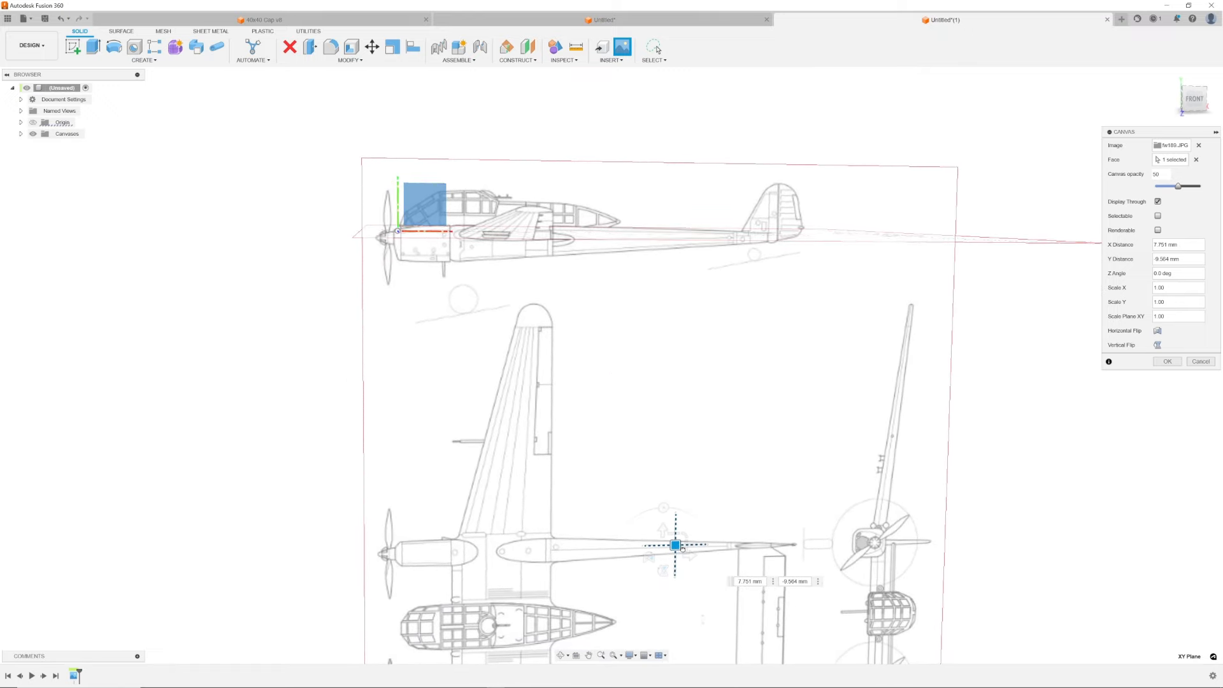
drag(676, 544, 677, 545)
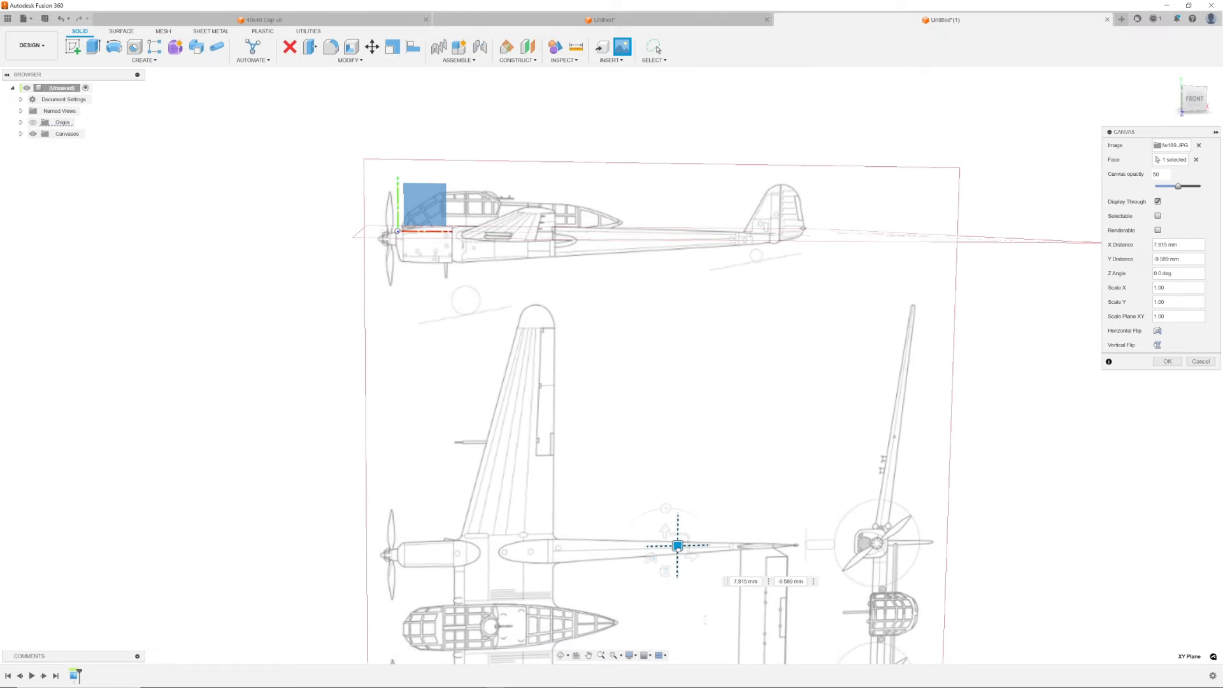
- Confirm the side canvas, then place a third fw189 canvas on the YZ plane for the front view
click(610, 47)
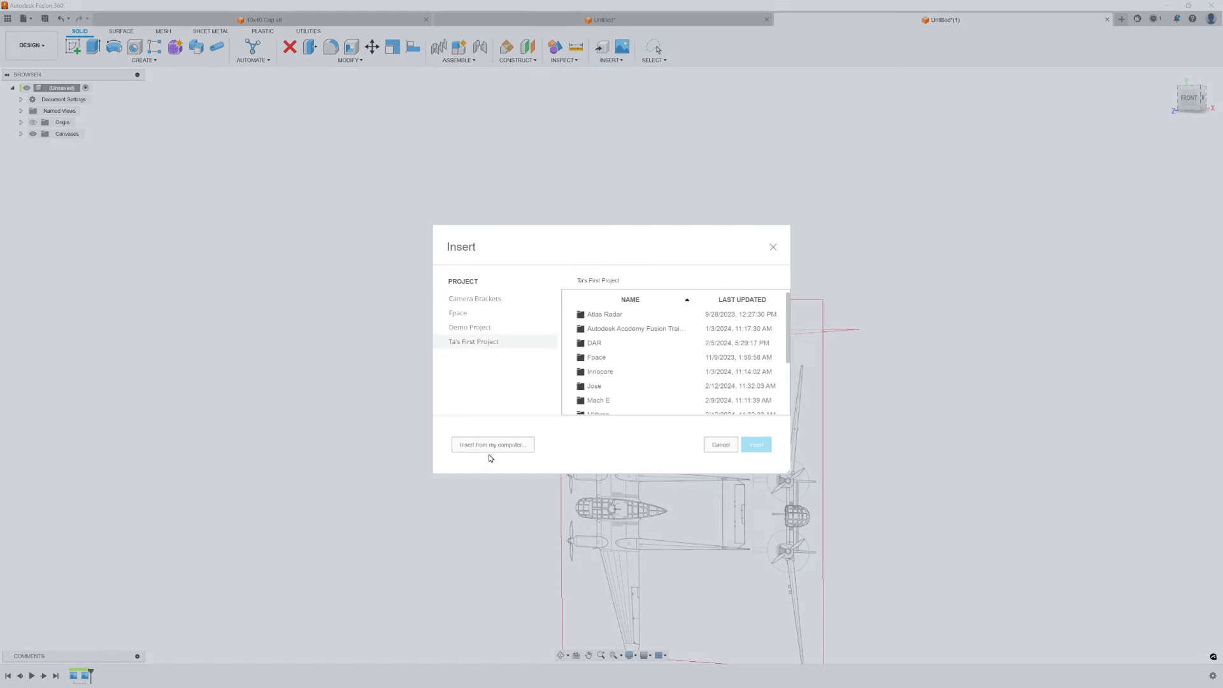
click(491, 443)
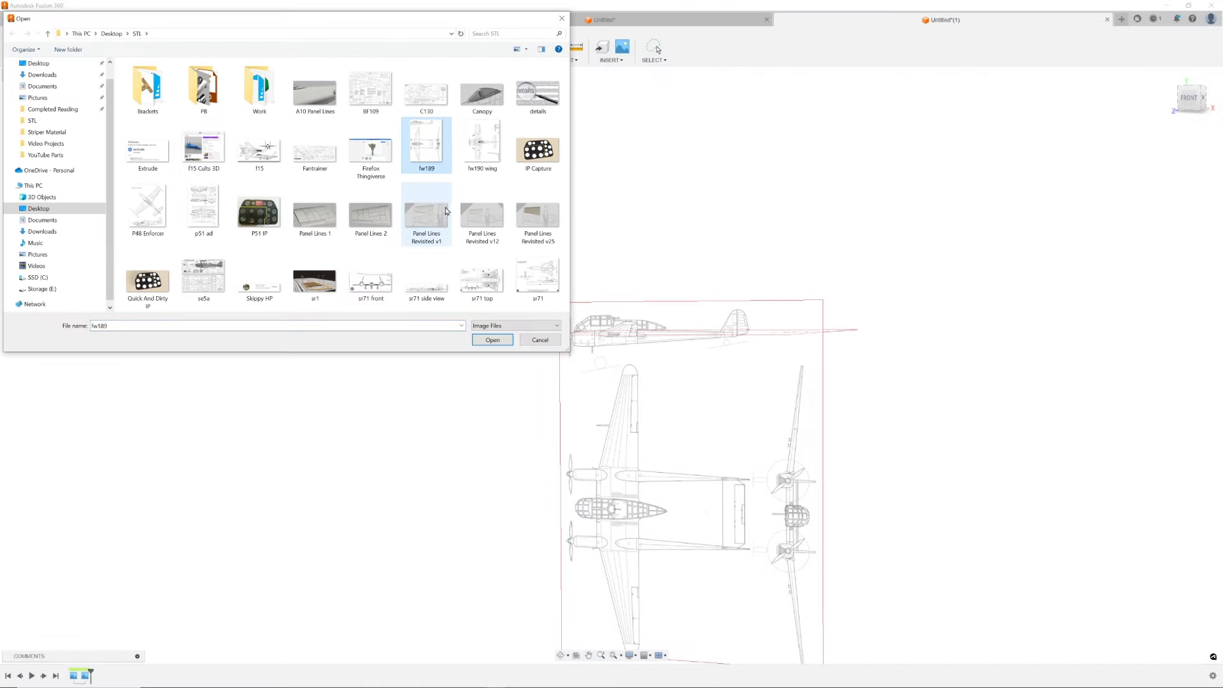
click(492, 339)
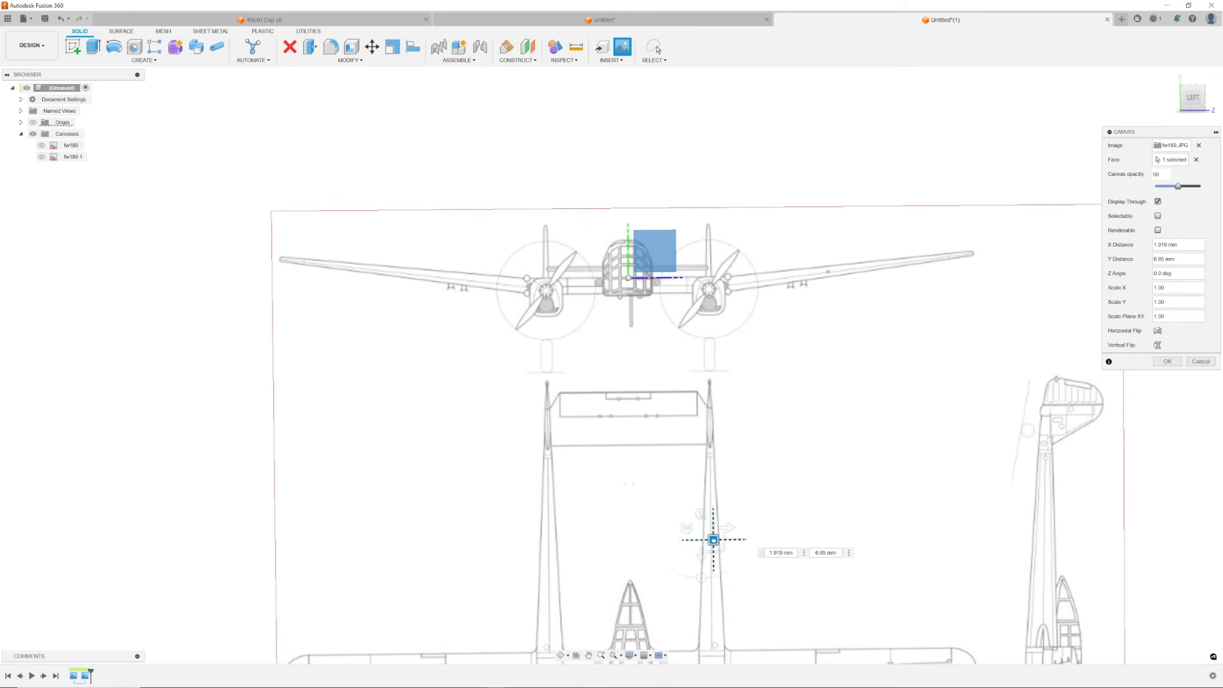
click(1167, 360)
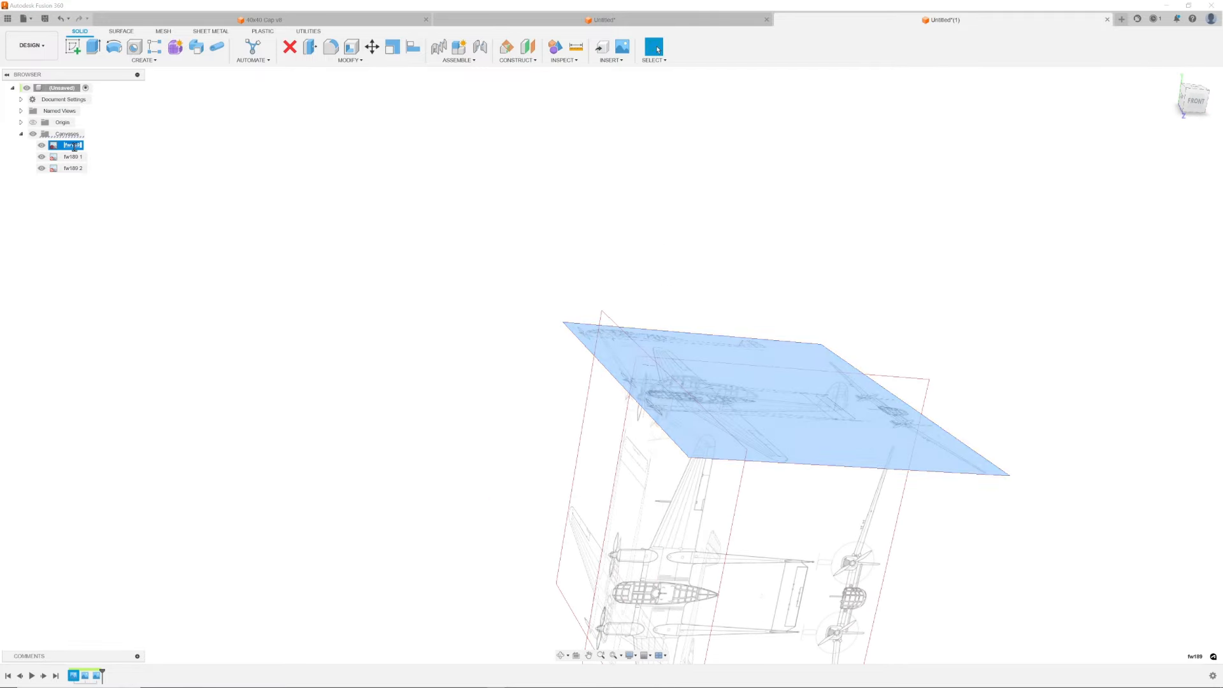
- Rename the first two canvases Top and Side and begin renaming the third
click(73, 156)
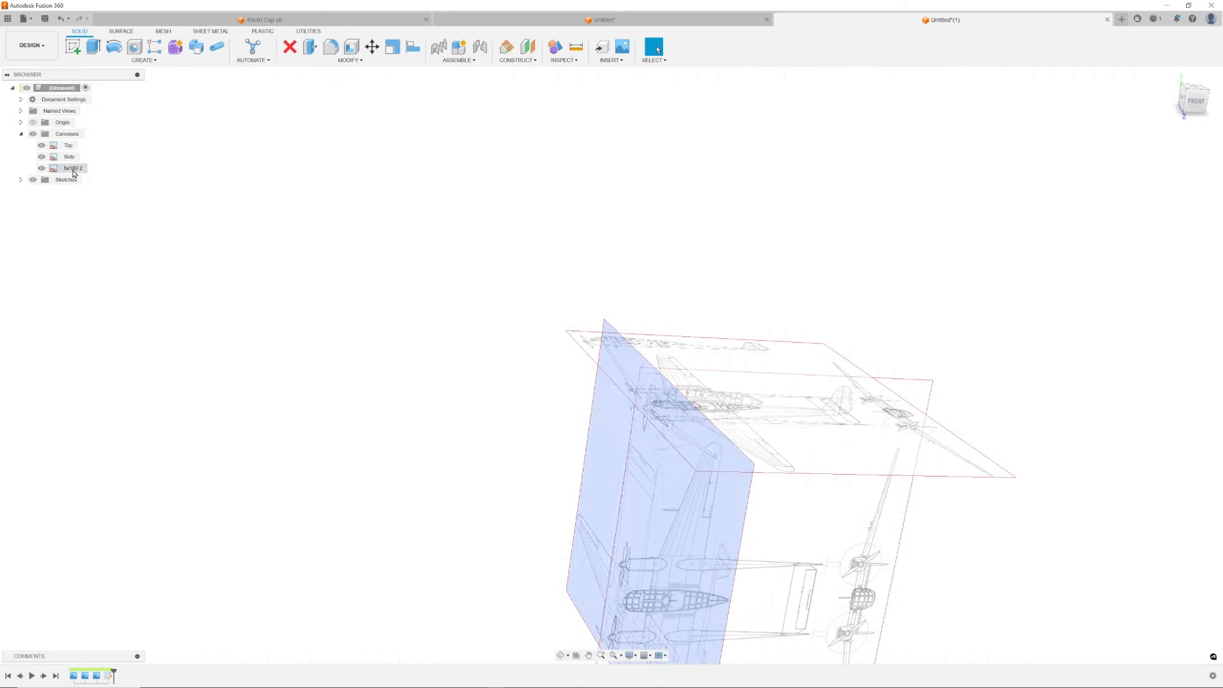
double_click(72, 169)
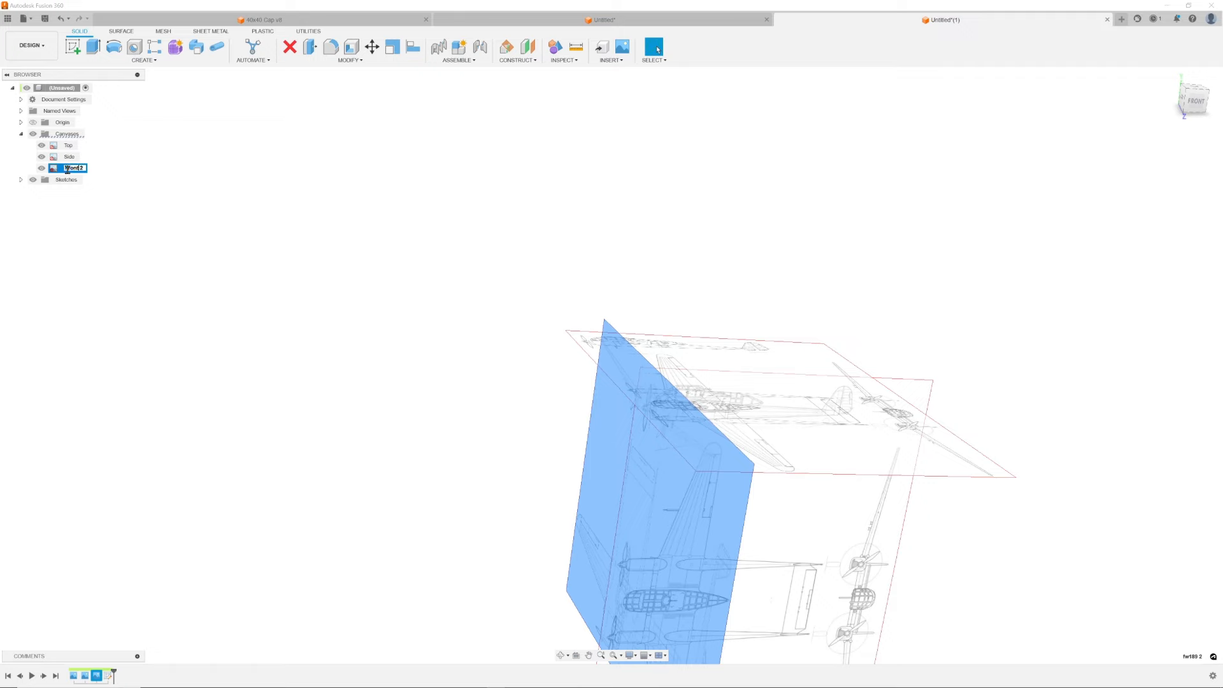